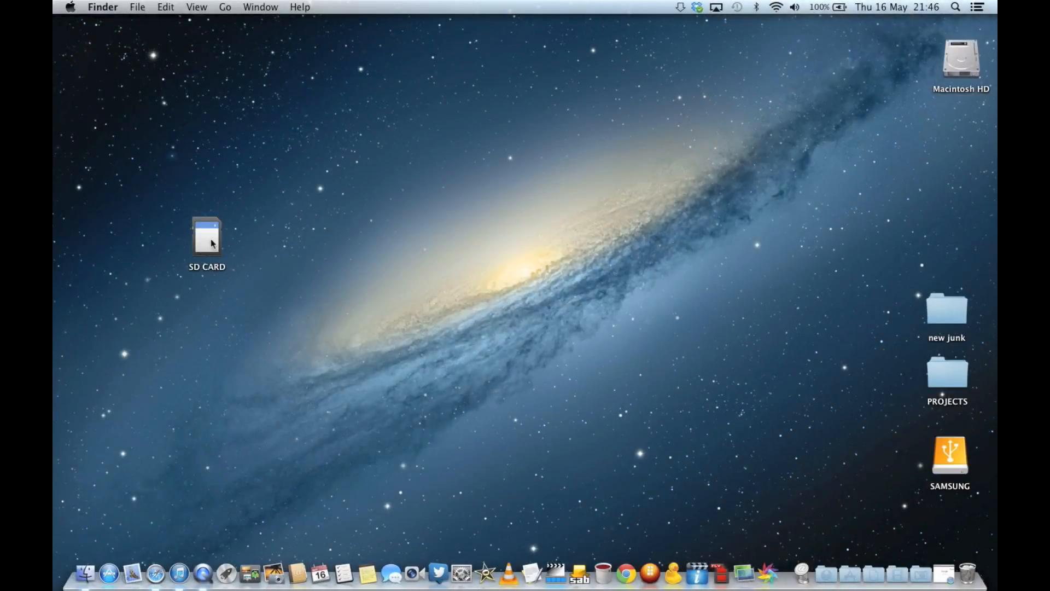
Step: Select the mounted SD CARD volume on the Finder desktop before launching Safari
{"action": "double_click", "coordinate": [206, 237]}
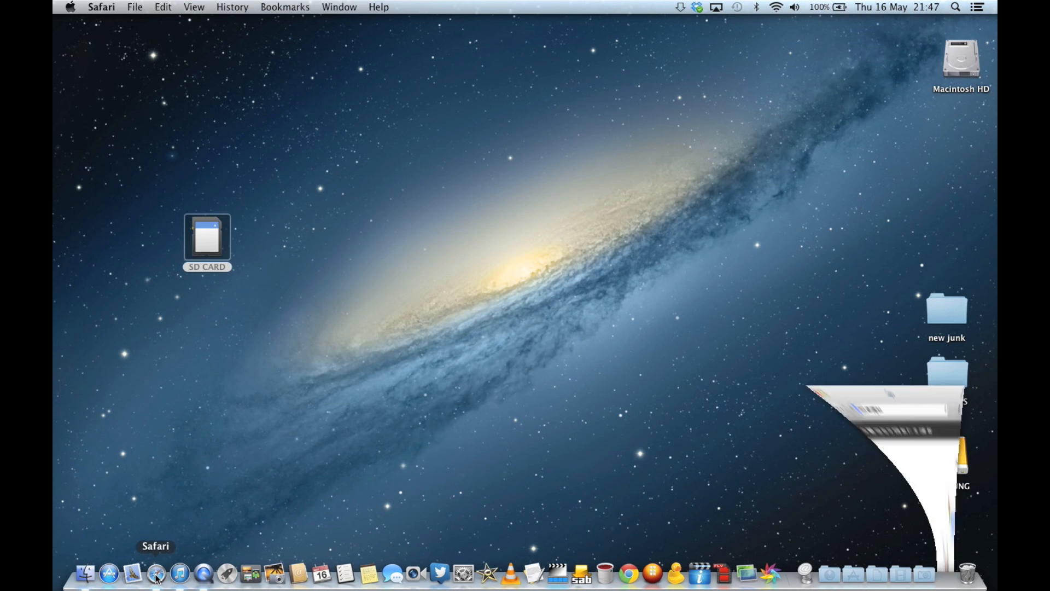
Step: Search Google for 'raspbmc' and go to the raspbmc.com home page
{"action": "type", "text": "r"}
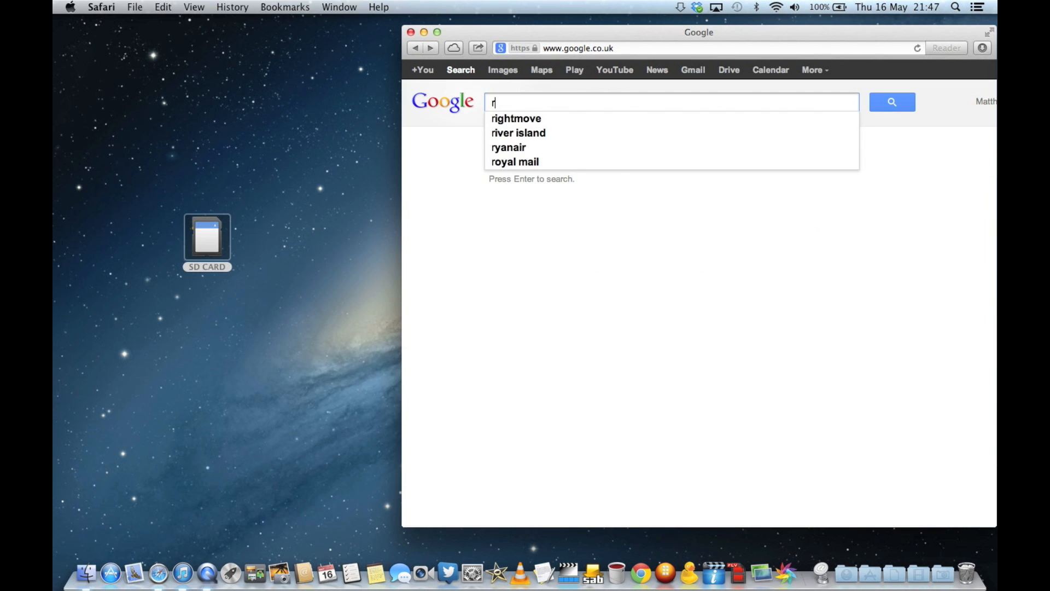
{"action": "type", "text": "aspb"}
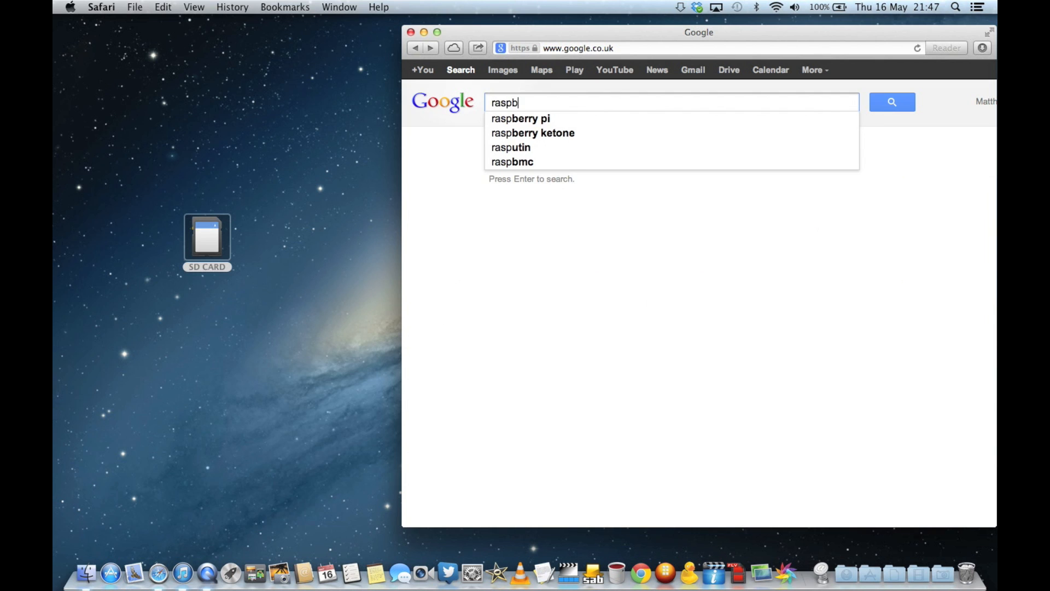
{"action": "left_click", "coordinate": [512, 162]}
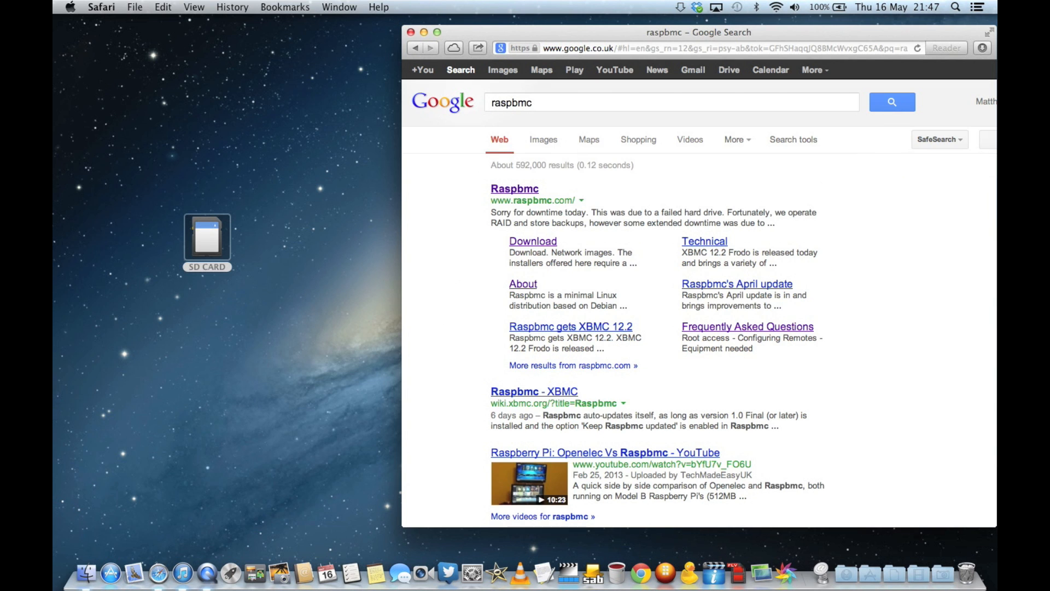
{"action": "left_click", "coordinate": [514, 188]}
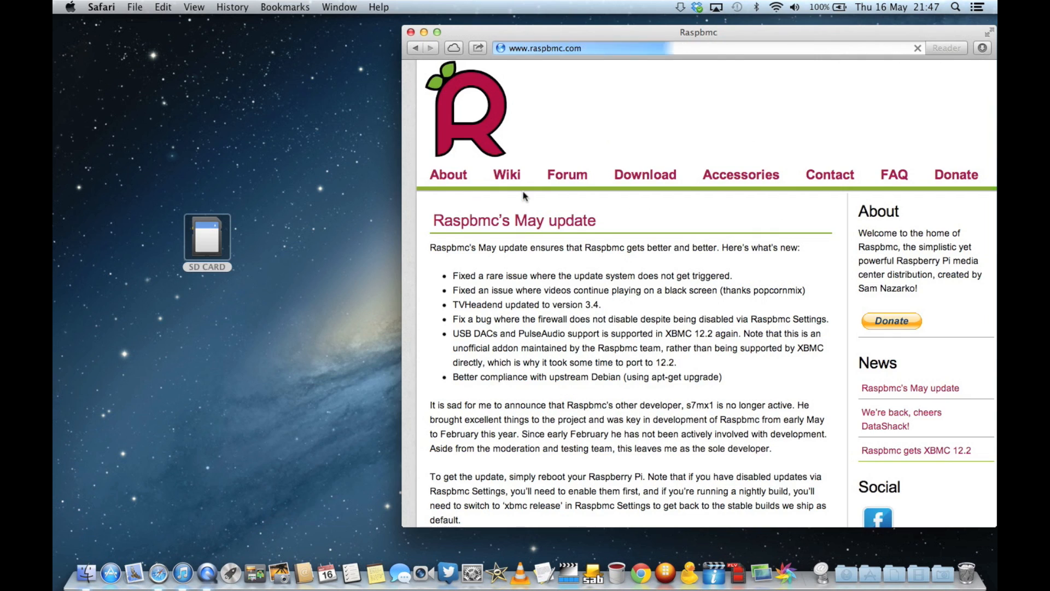
Step: Reach the Download page and the 'Installing on Mac OS X (10.5 or later) and Linux' guide
{"action": "left_click", "coordinate": [645, 175]}
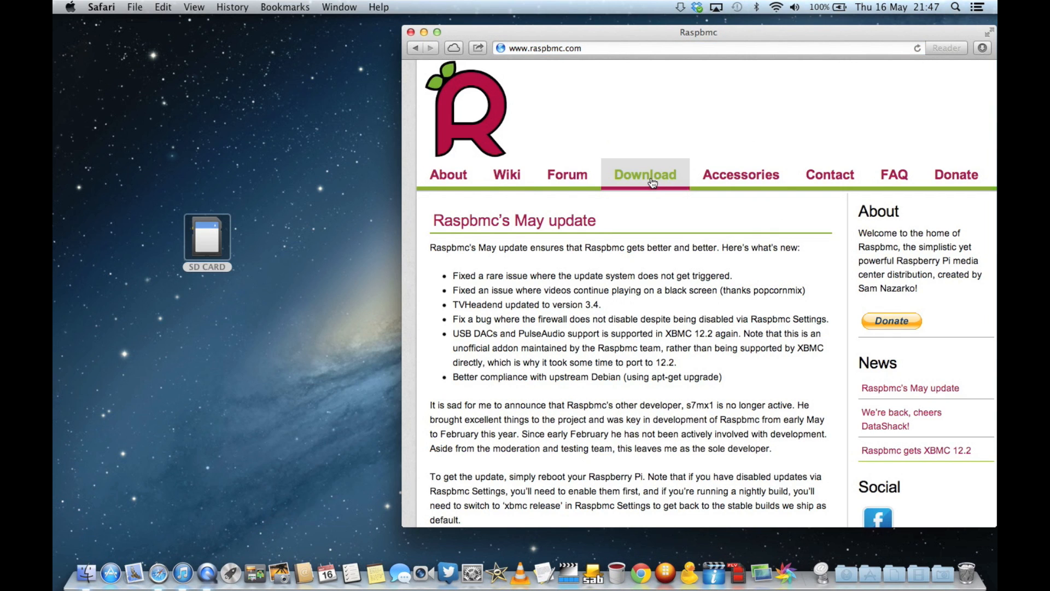
{"action": "left_click", "coordinate": [646, 174]}
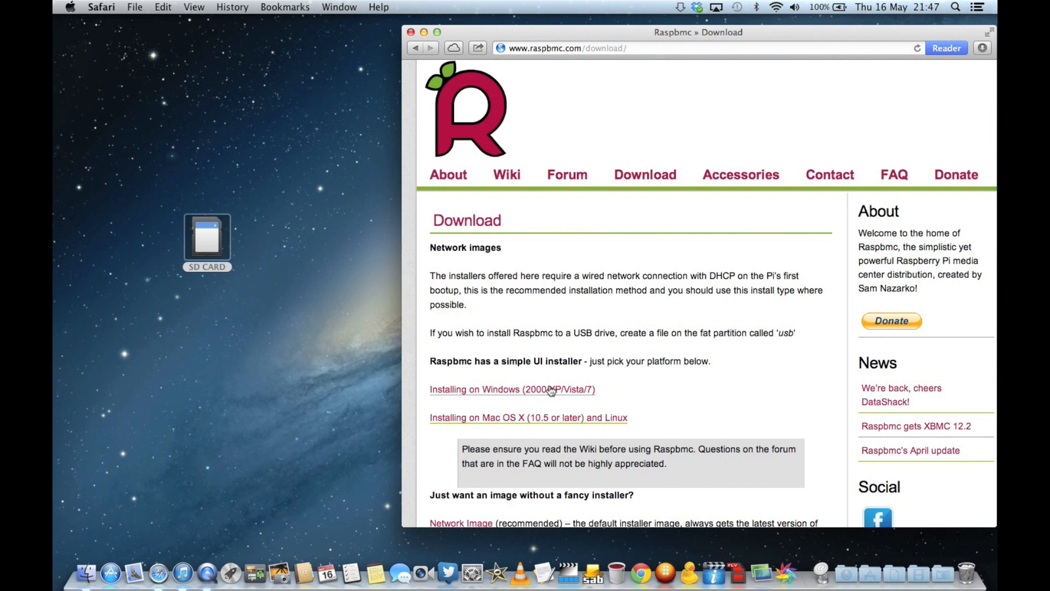
{"action": "mouse_move", "coordinate": [523, 422]}
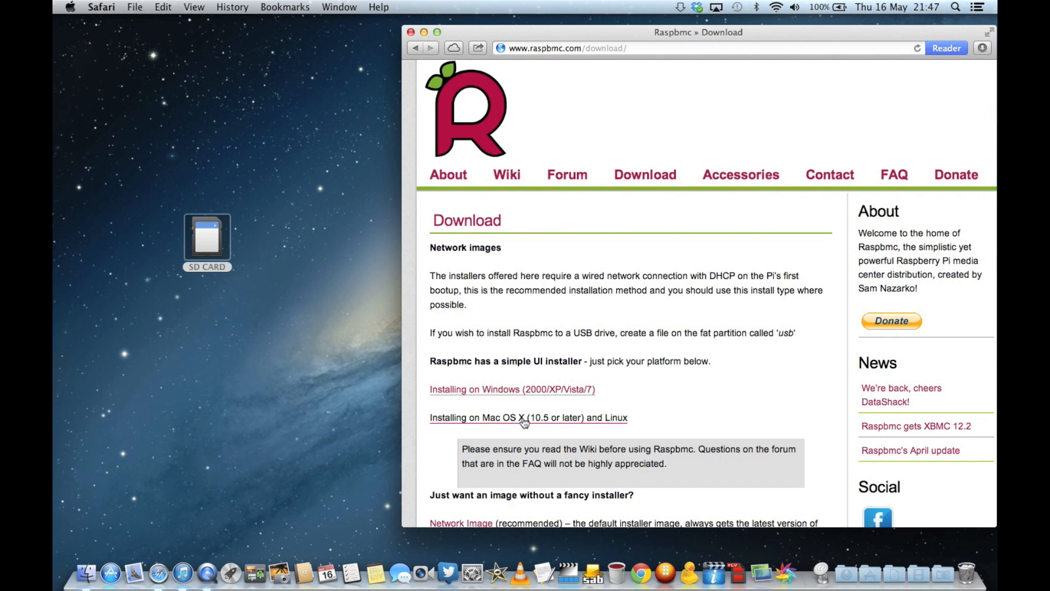
{"action": "left_click", "coordinate": [528, 418]}
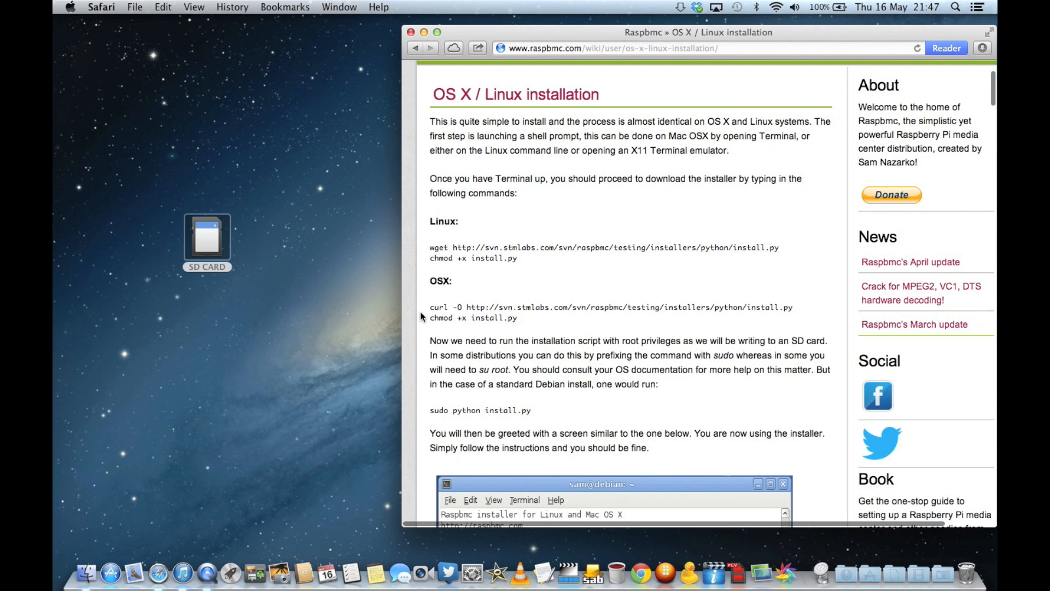
{"action": "mouse_move", "coordinate": [526, 319]}
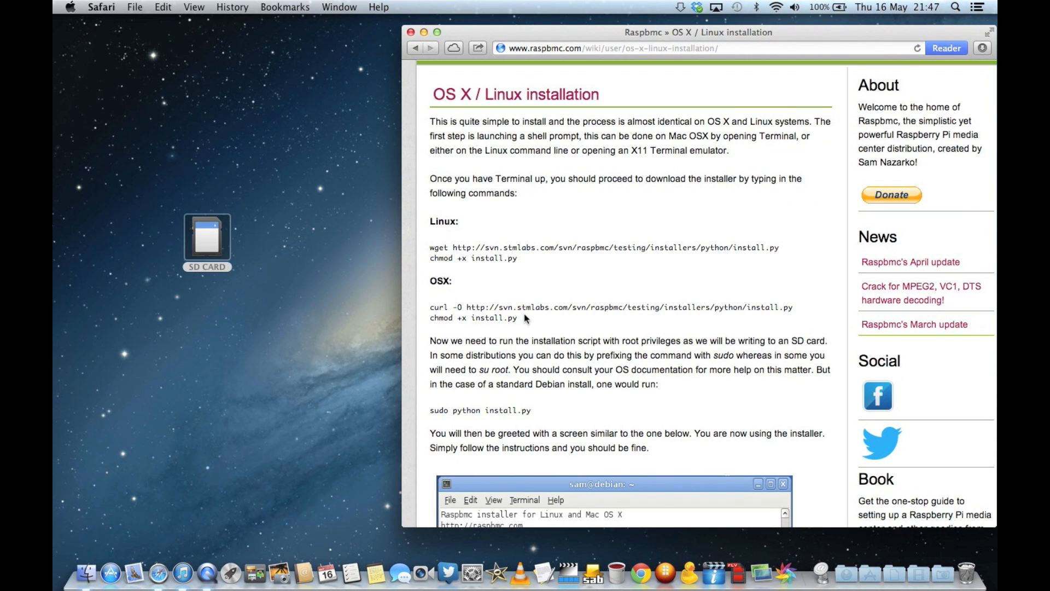
{"action": "mouse_move", "coordinate": [271, 251]}
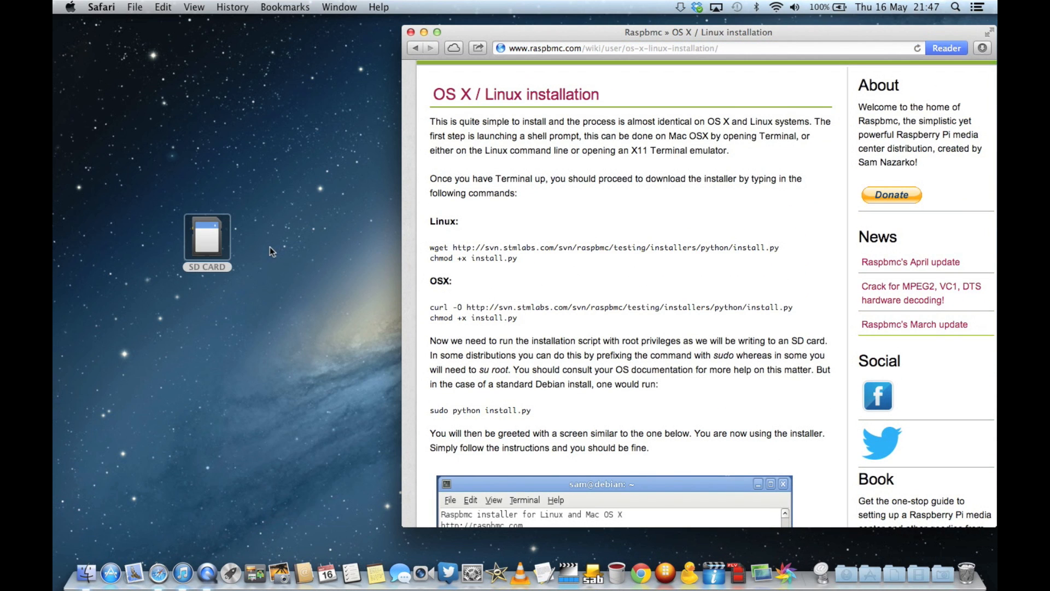
{"action": "mouse_move", "coordinate": [869, 578]}
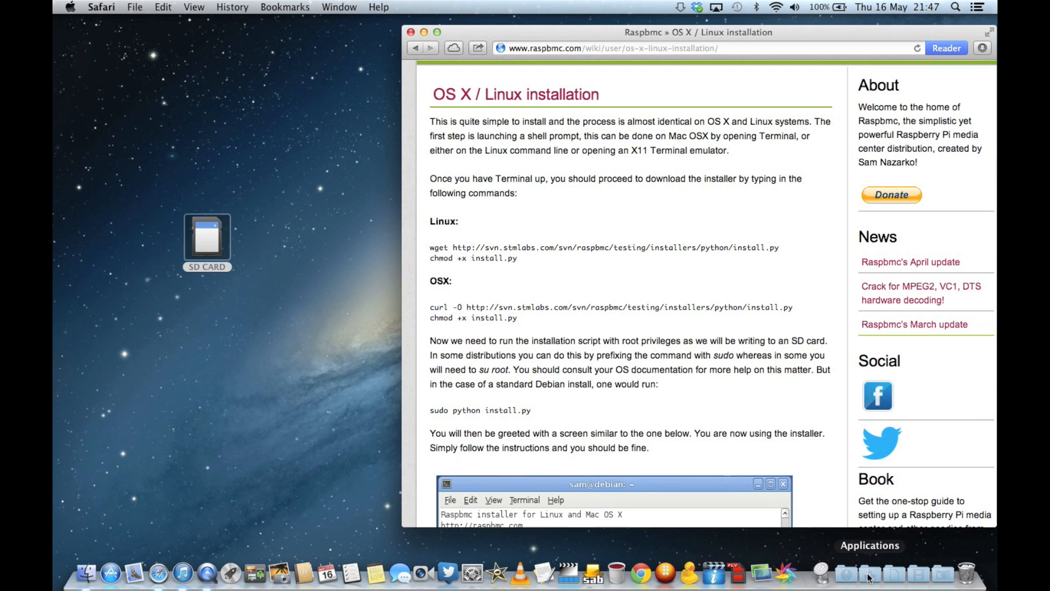
Step: Launch Terminal from Utilities and run the curl download and 'chmod +x install.py' commands
{"action": "left_click", "coordinate": [866, 577]}
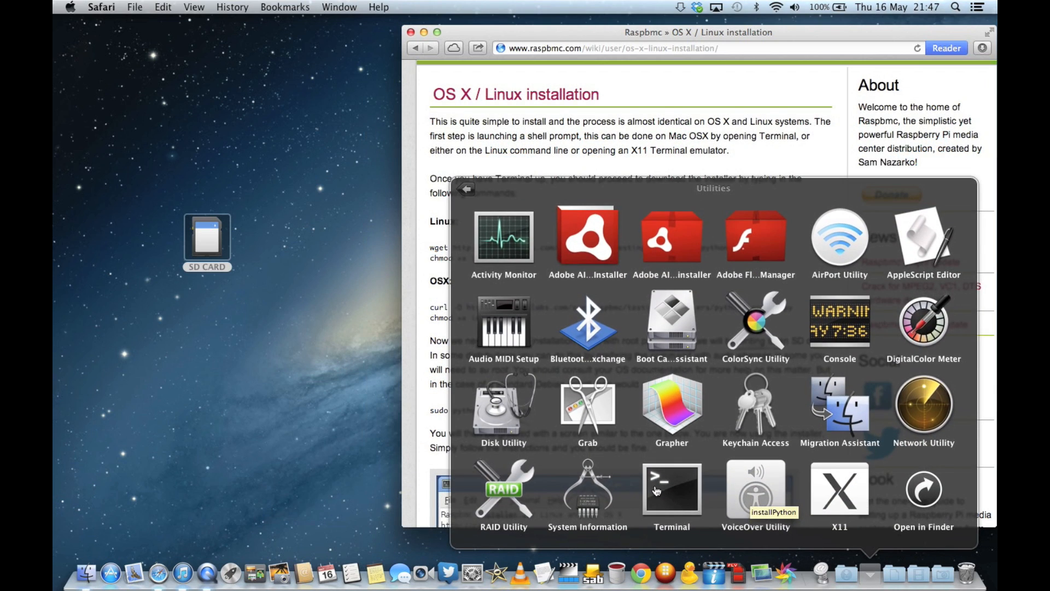
{"action": "left_click", "coordinate": [672, 489]}
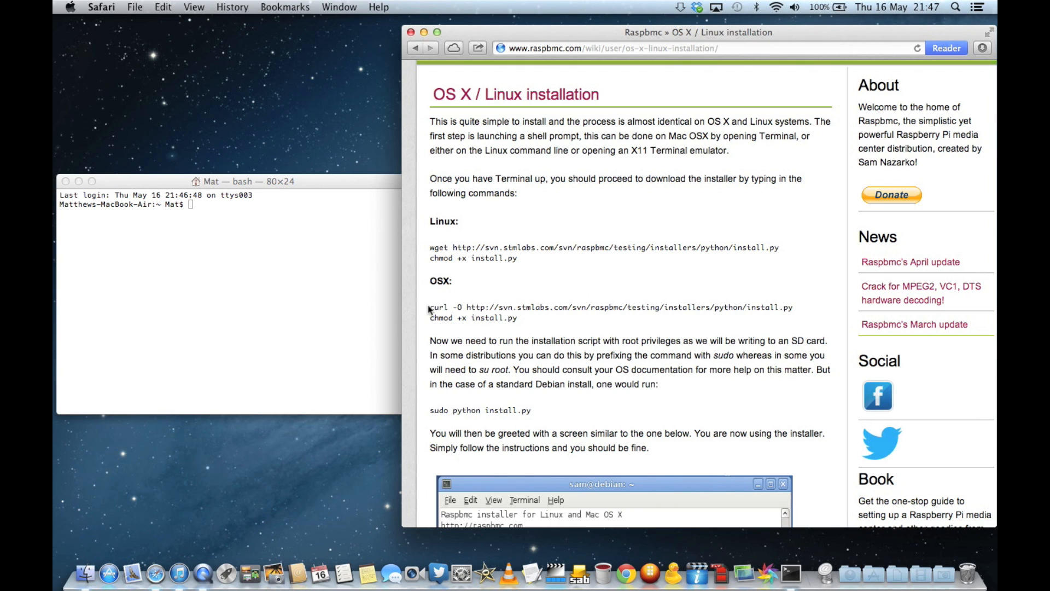
{"action": "left_click_drag", "start_coordinate": [430, 307], "coordinate": [518, 317]}
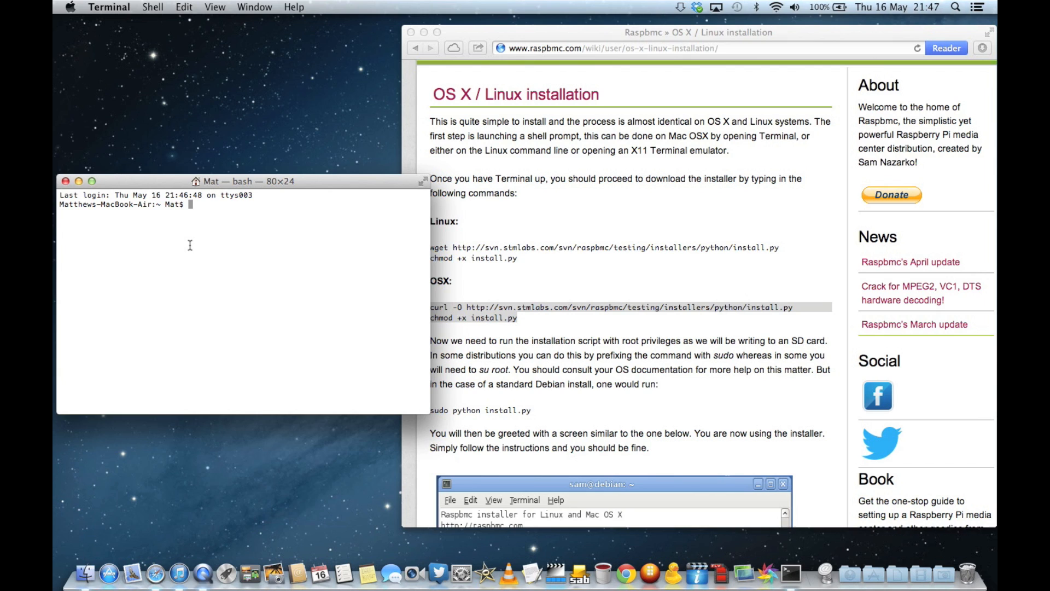
{"action": "type", "text": "chmod +x install.py"}
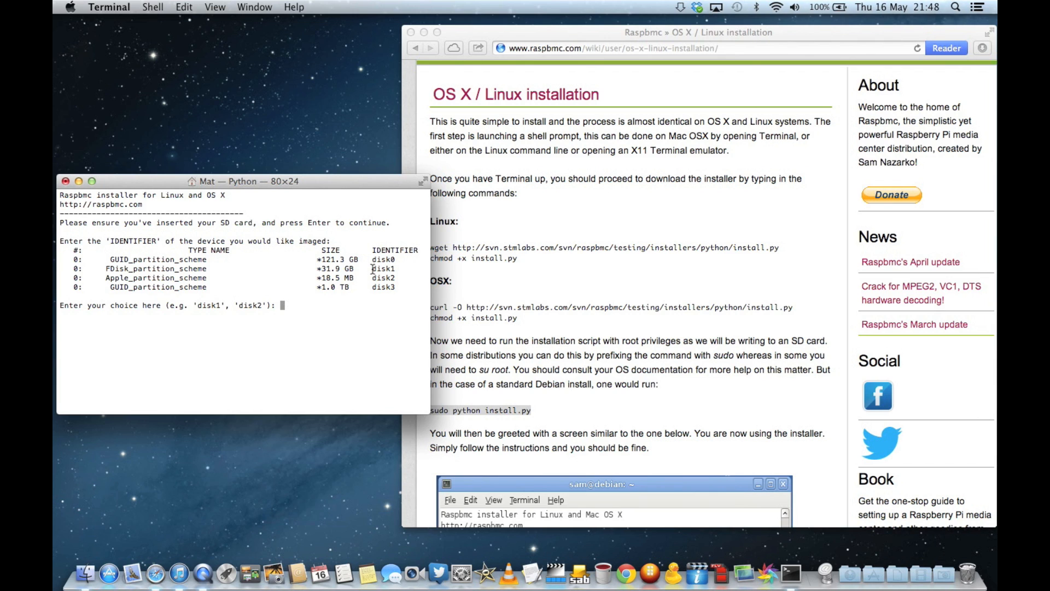
Step: Choose disk1, the 31.9 GB SD card, as the device to image
{"action": "double_click", "coordinate": [385, 269]}
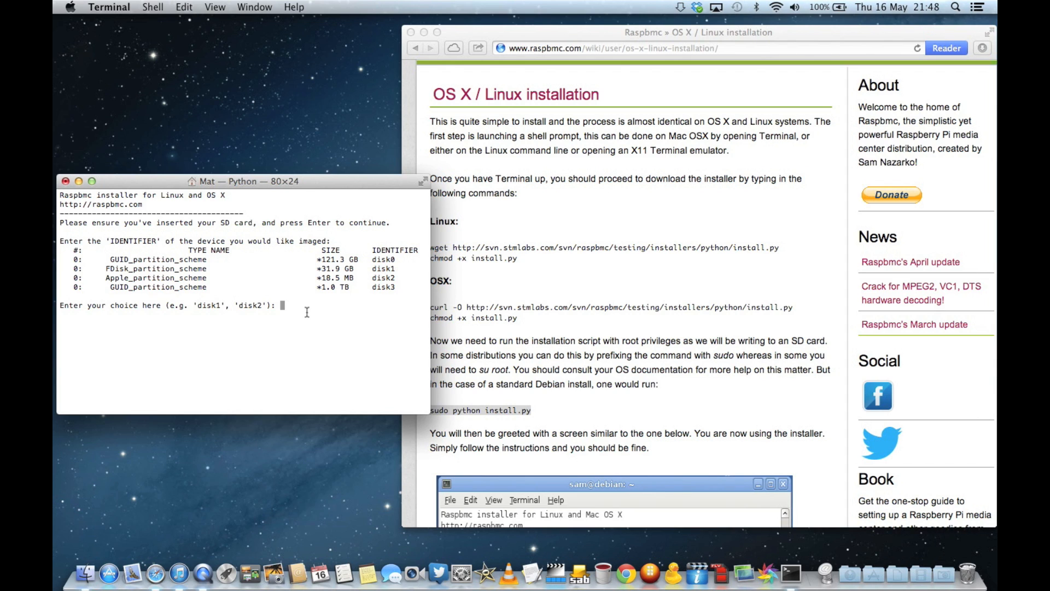
{"action": "type", "text": "disk1"}
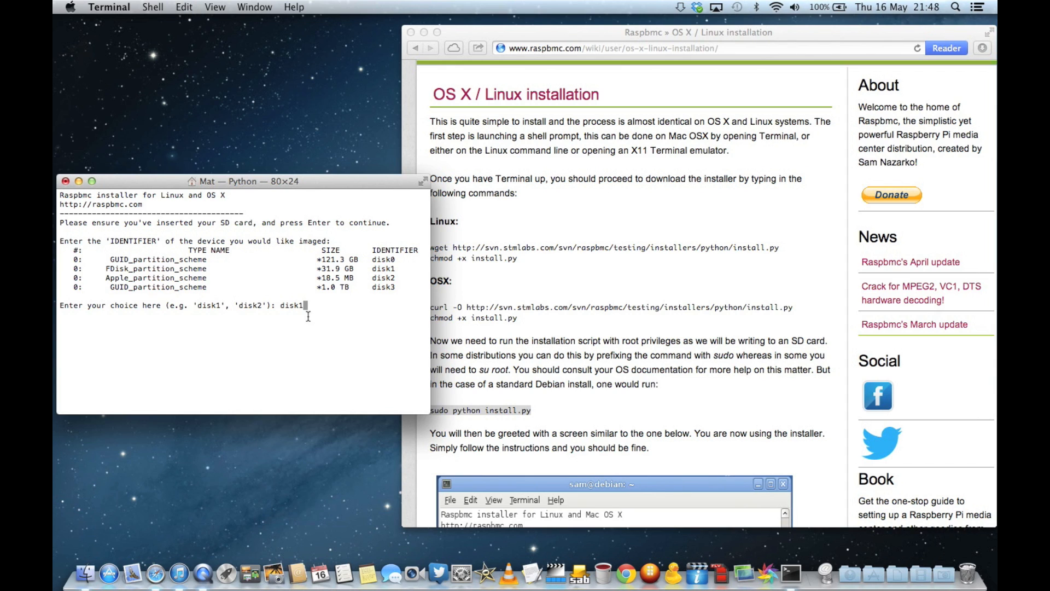
{"action": "mouse_move", "coordinate": [349, 330]}
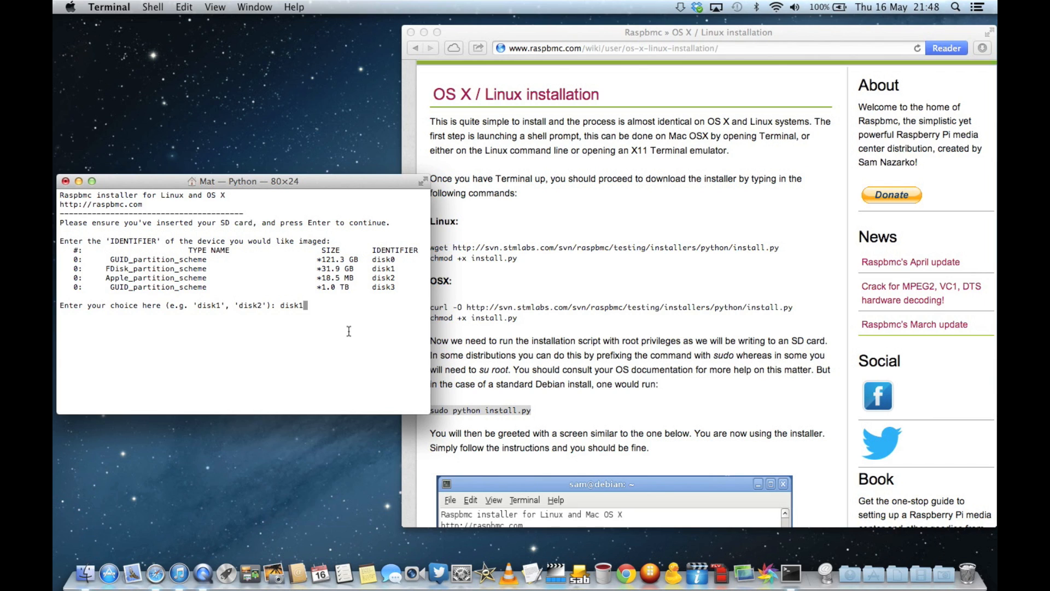
{"action": "key", "text": "enter"}
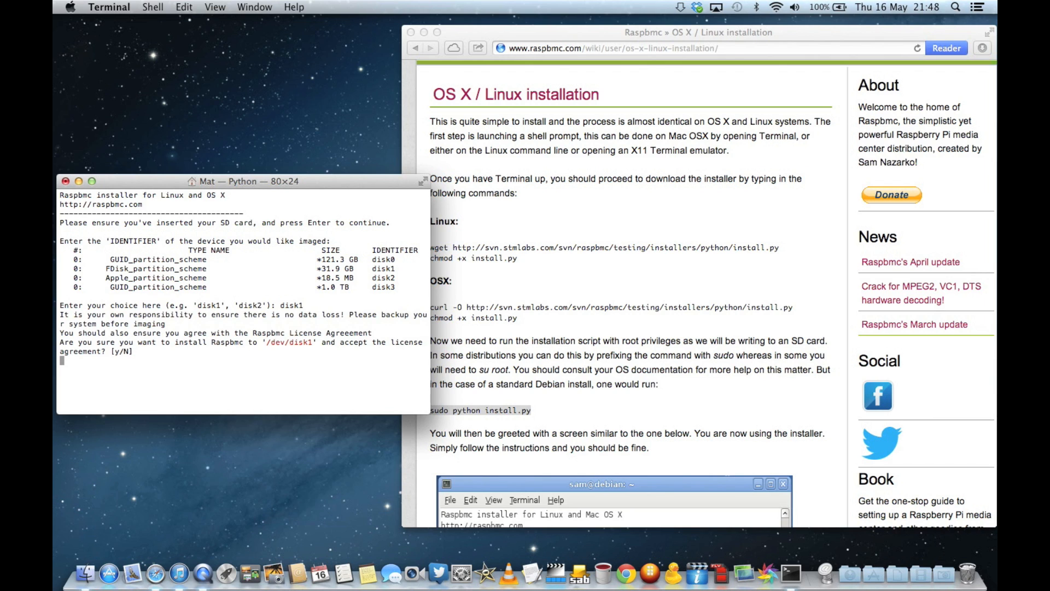
Step: Answer y to the licence and re-download prompts, n to advanced settings, and close Terminal when done
{"action": "type", "text": "y"}
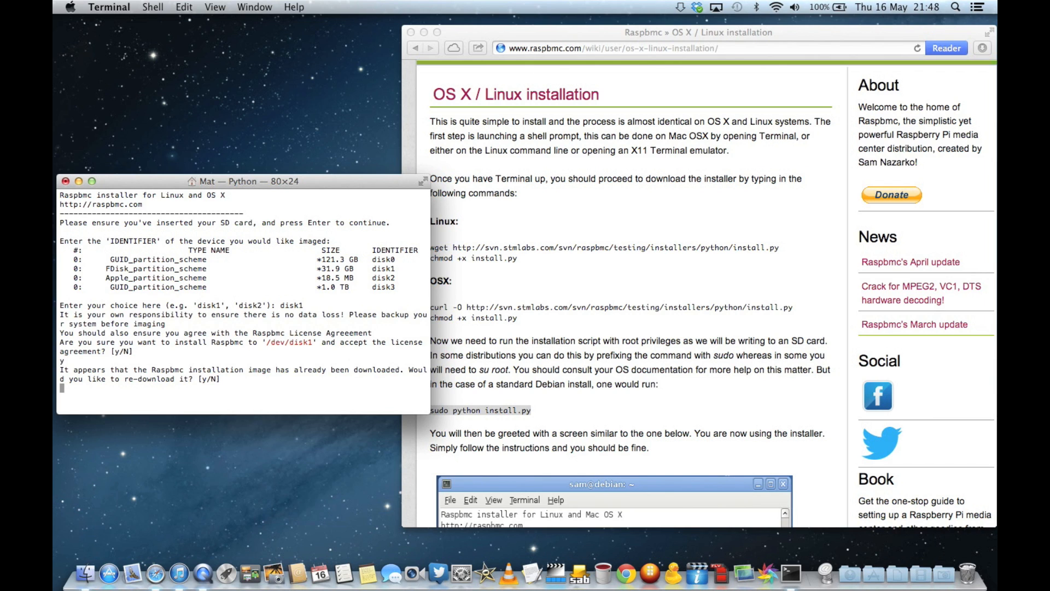
{"action": "type", "text": "y"}
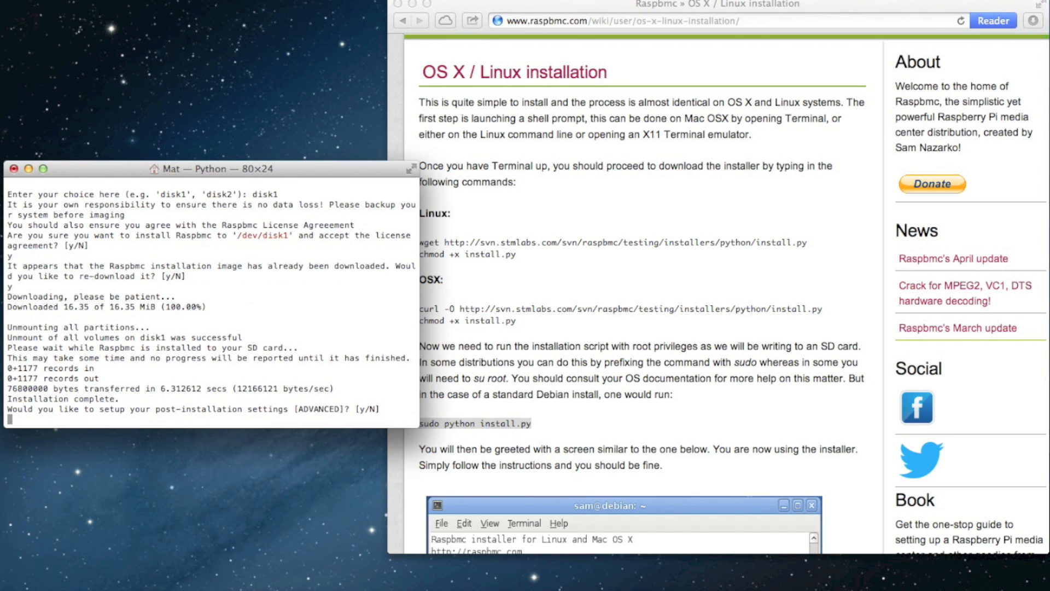
{"action": "type", "text": "n"}
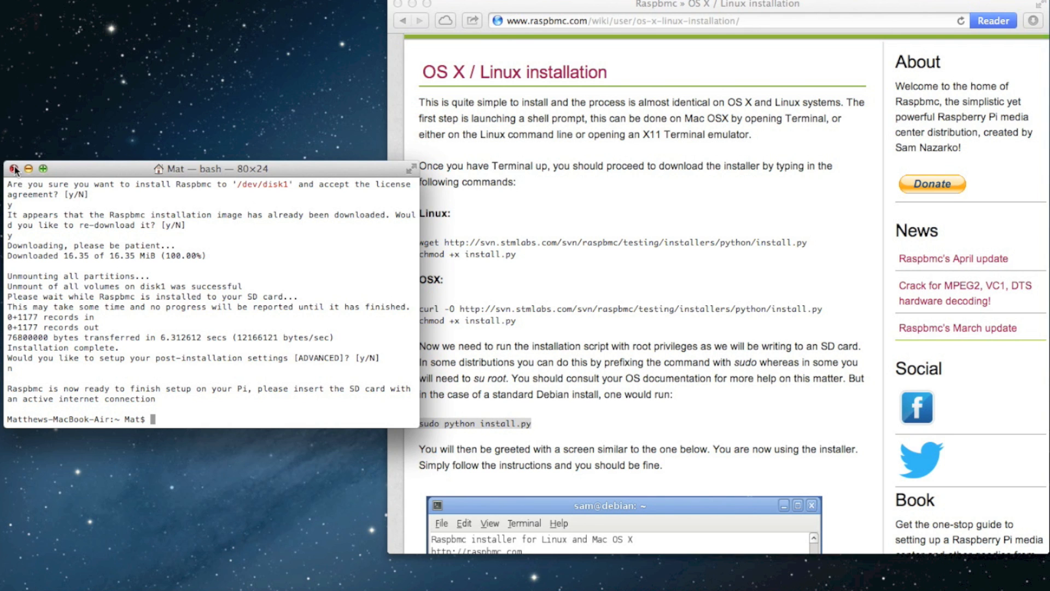
{"action": "left_click", "coordinate": [14, 183]}
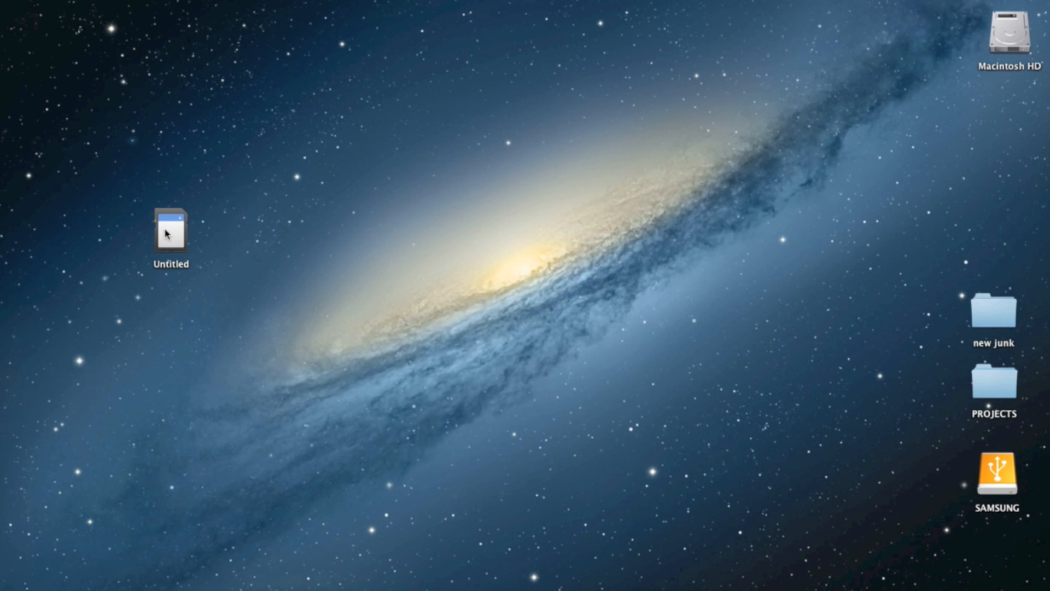
{"action": "left_click", "coordinate": [170, 232]}
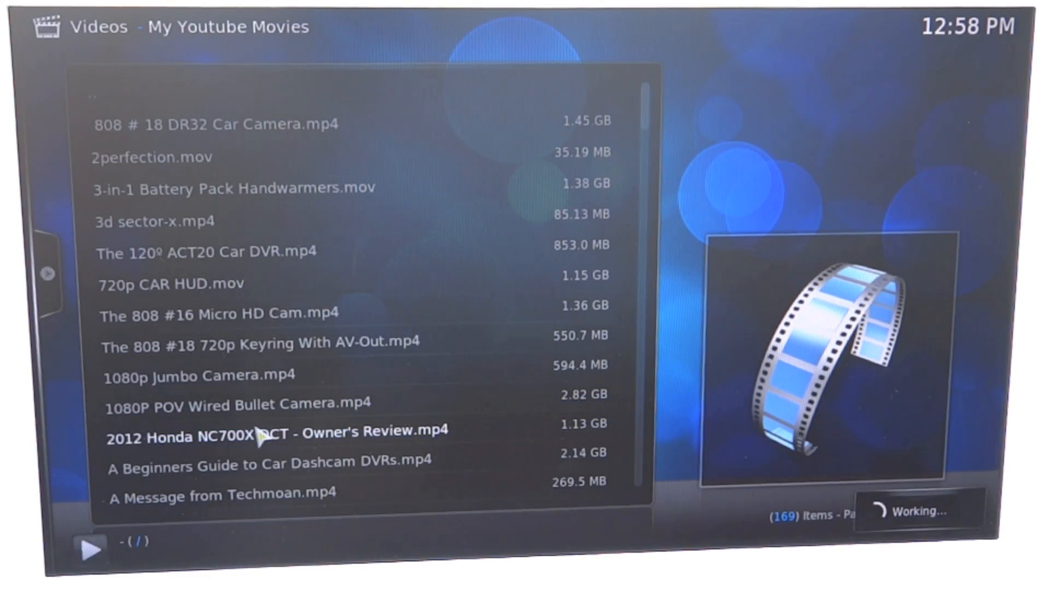
Step: Play the 2012 Honda owner's review video from My Youtube Movies
{"action": "double_click", "coordinate": [267, 438]}
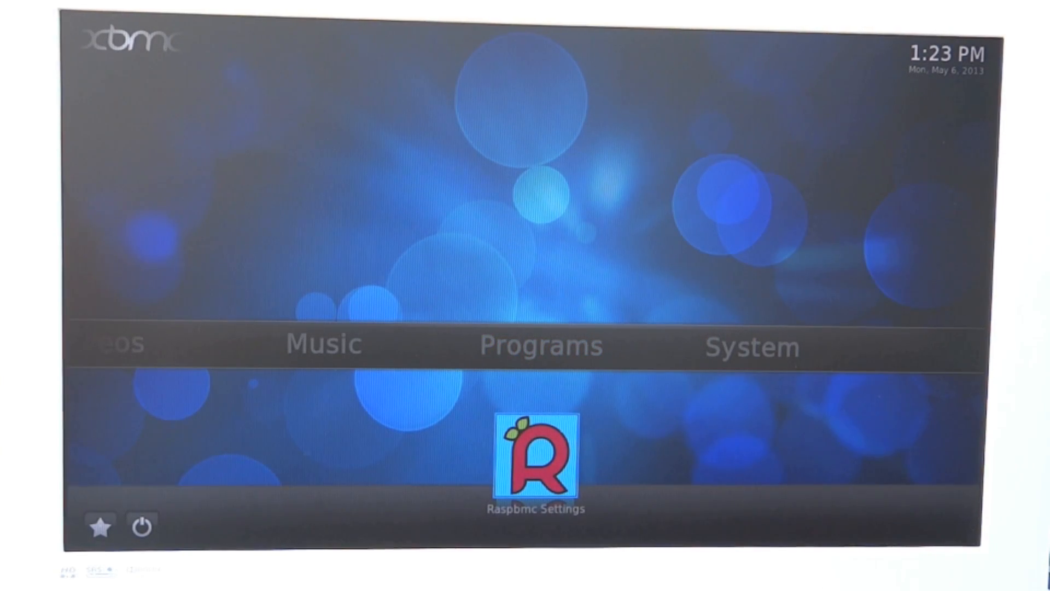
Step: Visit Raspbmc Settings, close it, and resume playback of The Brain 1969 from Videos
{"action": "left_click", "coordinate": [535, 460]}
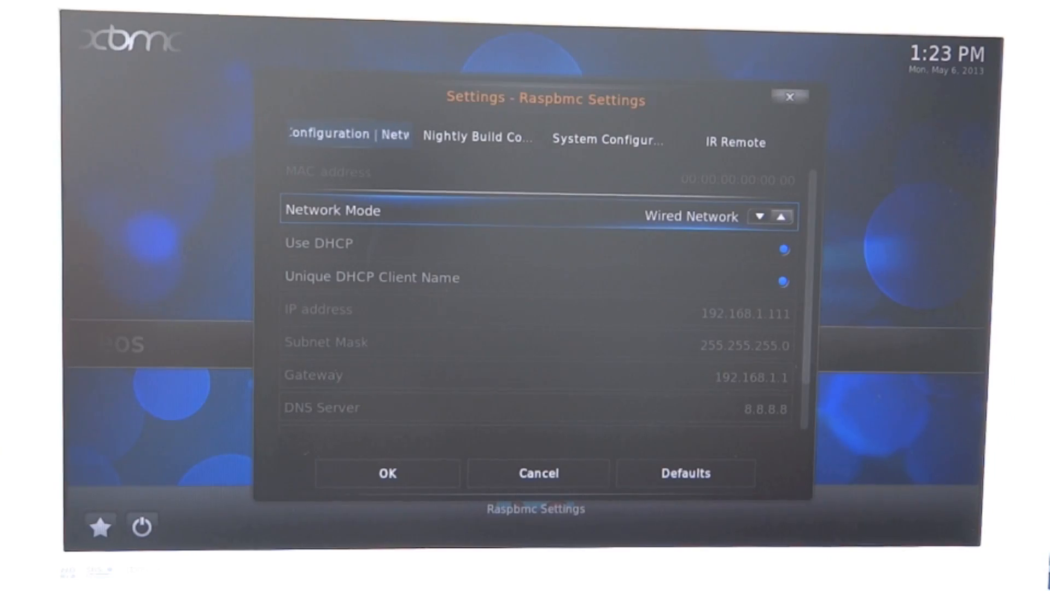
{"action": "left_click", "coordinate": [761, 217]}
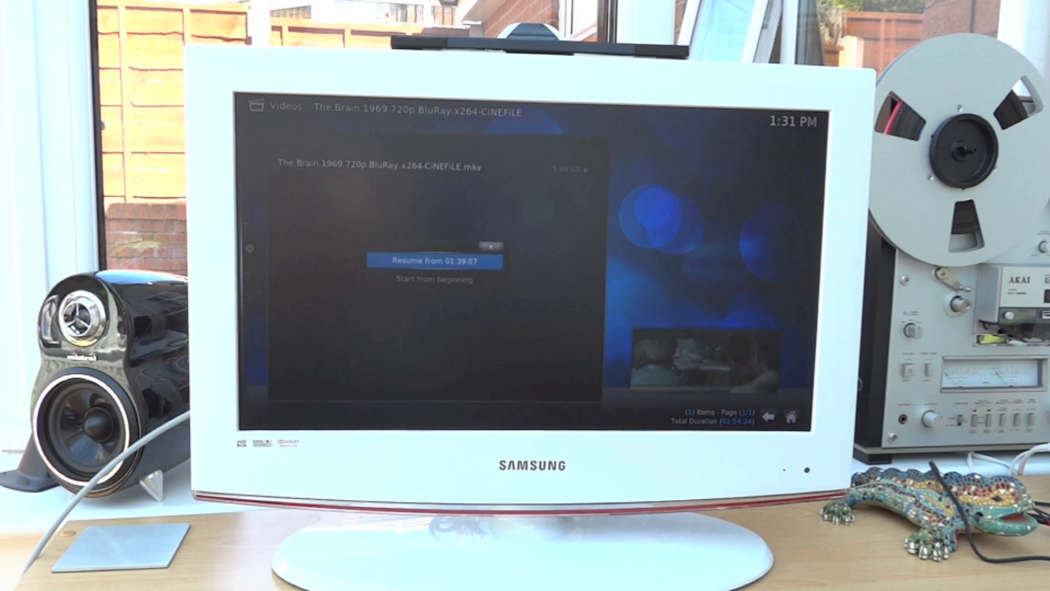
{"action": "left_click", "coordinate": [434, 260]}
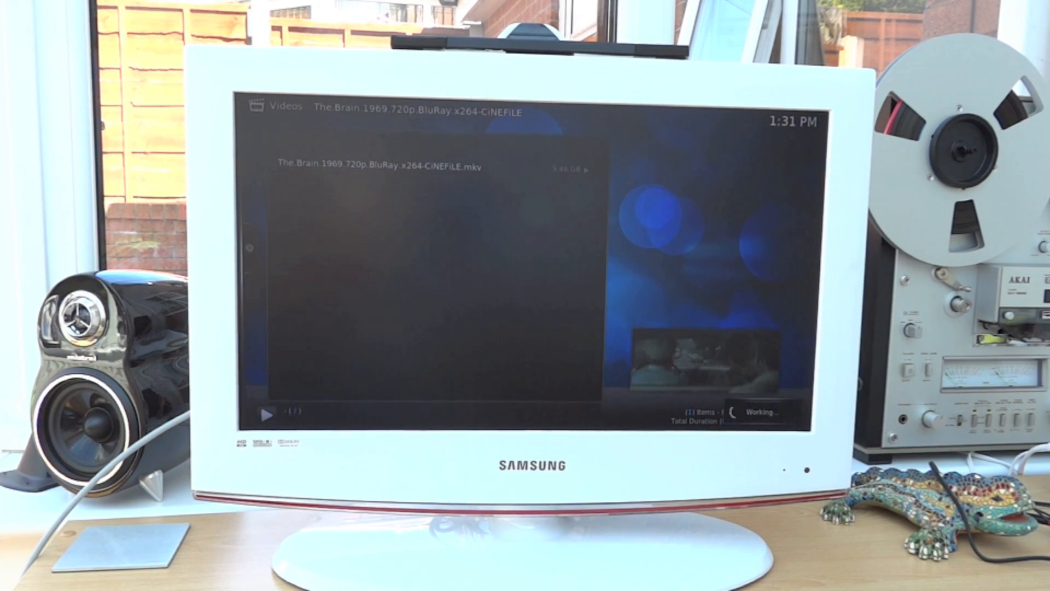